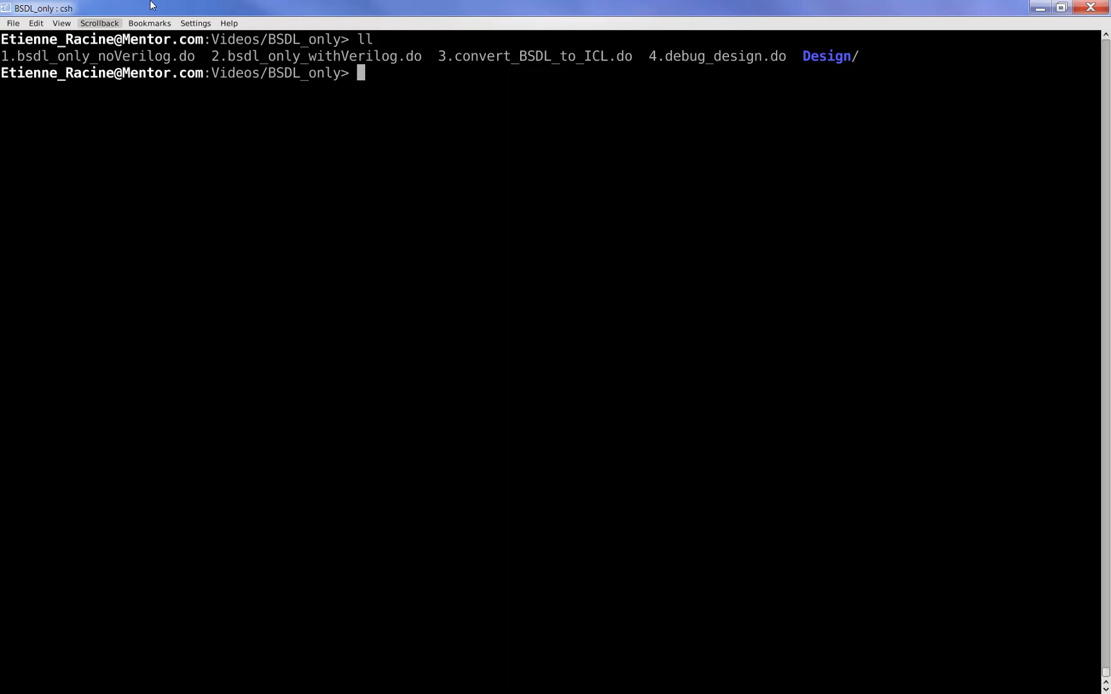
Page through the boundary-scan file Design/basic.bsdl with more.
type("more")
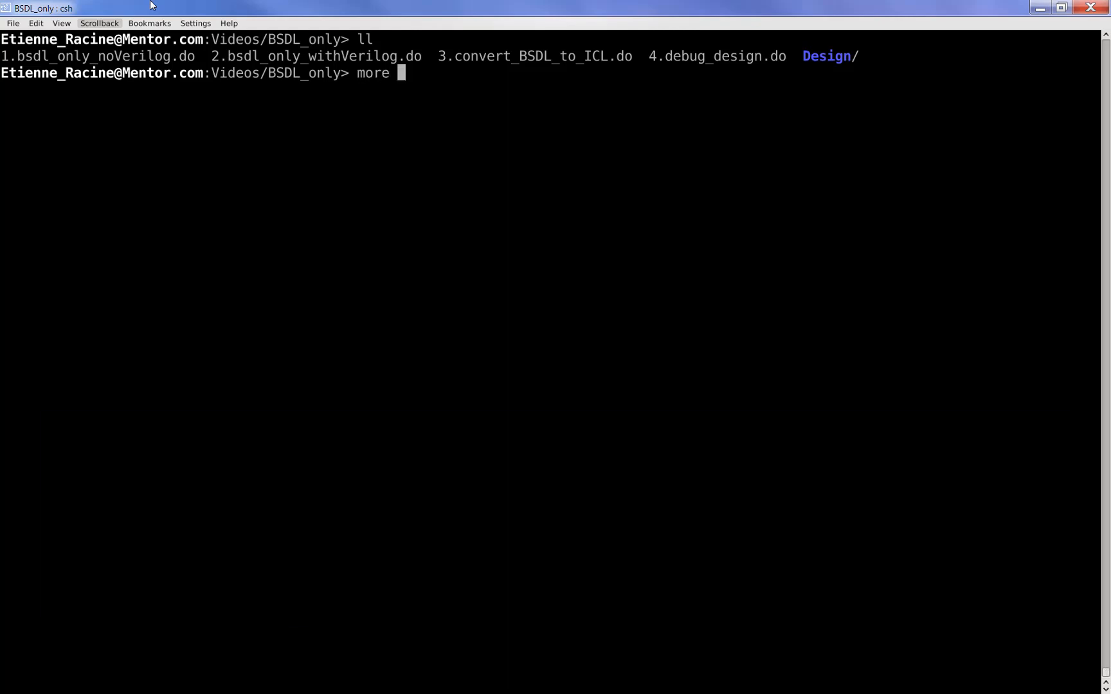
type("Design/b")
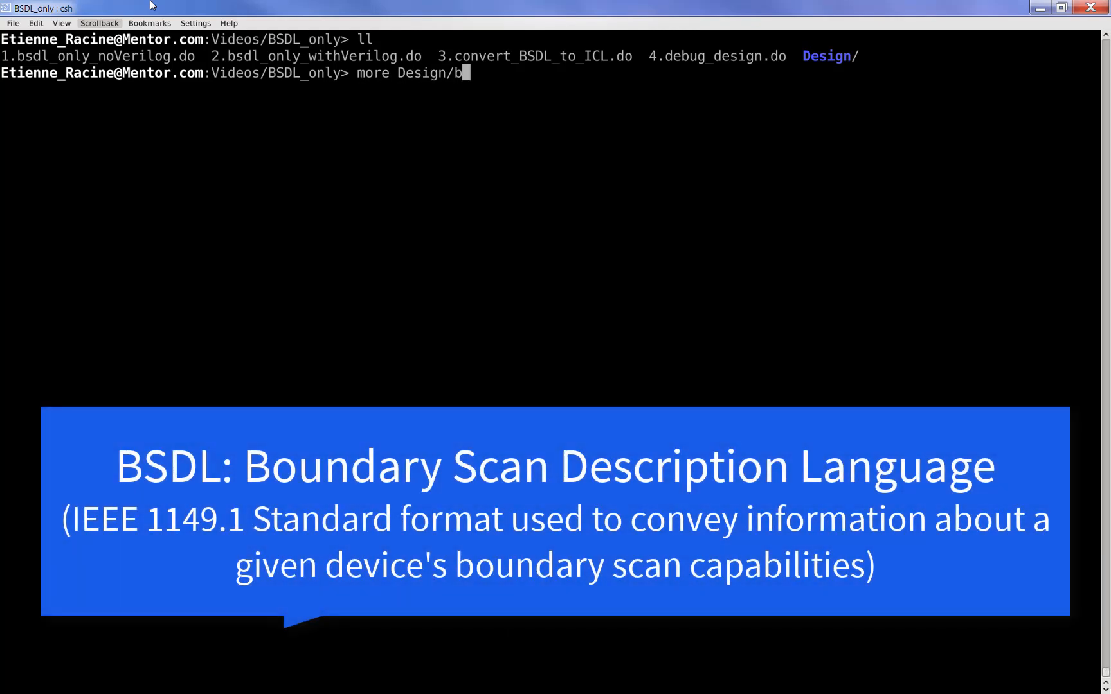
type("asic.bsdl")
type("ts 1.bsdl_only_noVerilog.do")
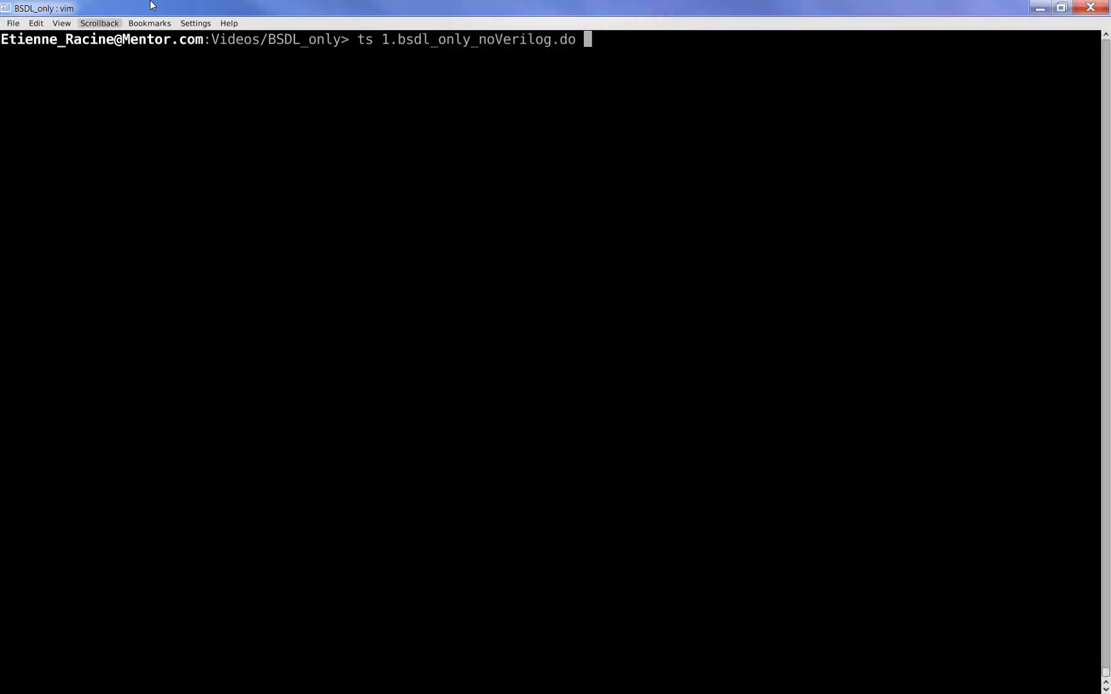
Launch Tessent with the 1.bsdl_only_noVerilog.do script.
key("Return")
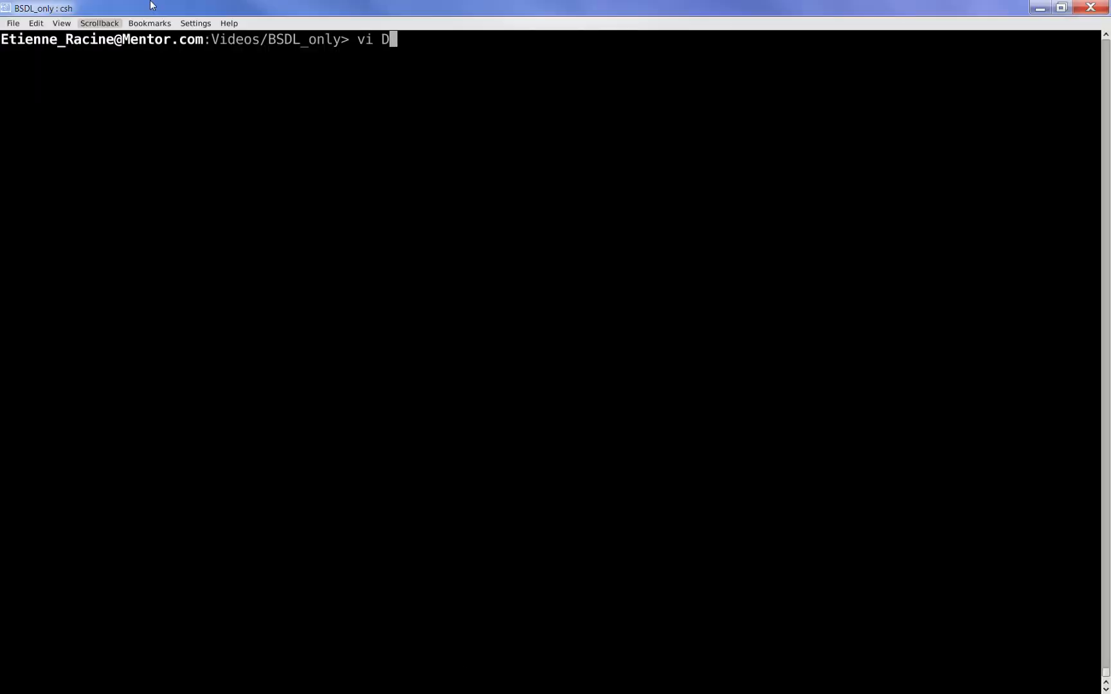
Open a Design/basic.* file in vi for inspection.
type("esign/")
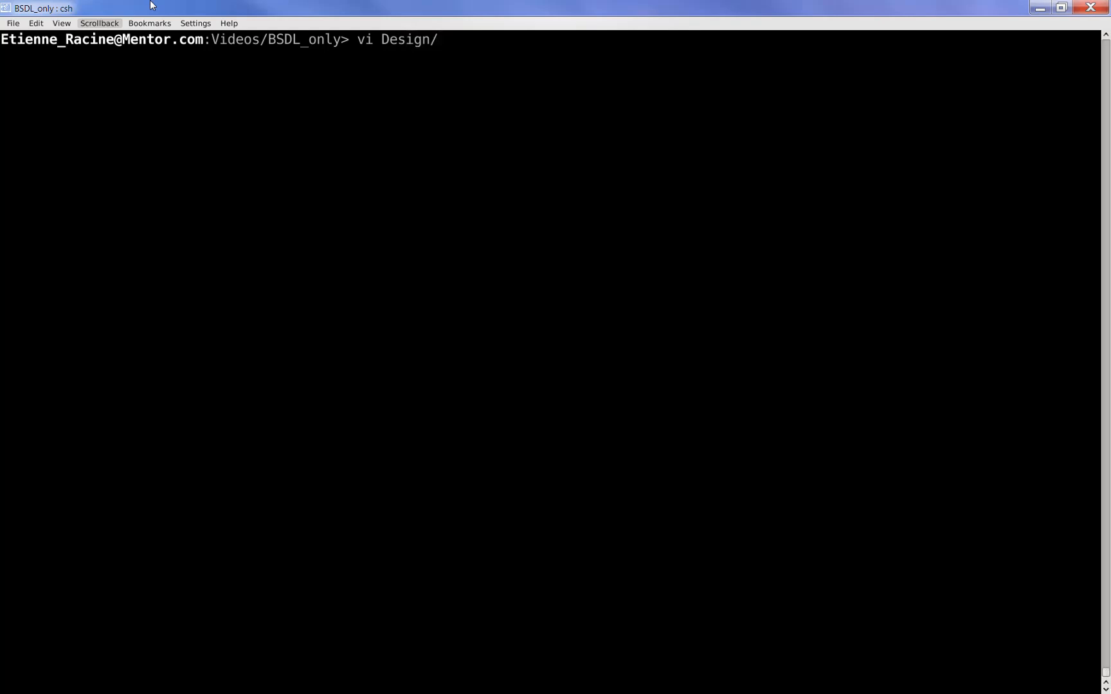
type("basic.")
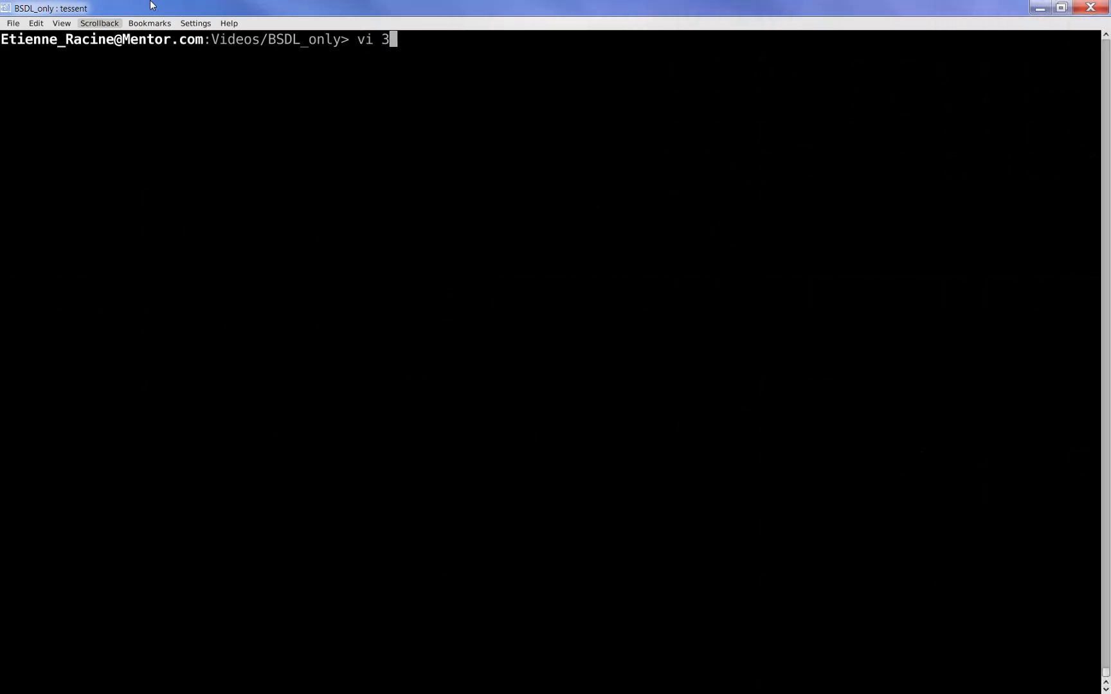
Open 3.convert_BSDL_to_ICL.do in vim and read its read_icl and write_icl commands.
type(".convert_BSDL_to_ICL.do")
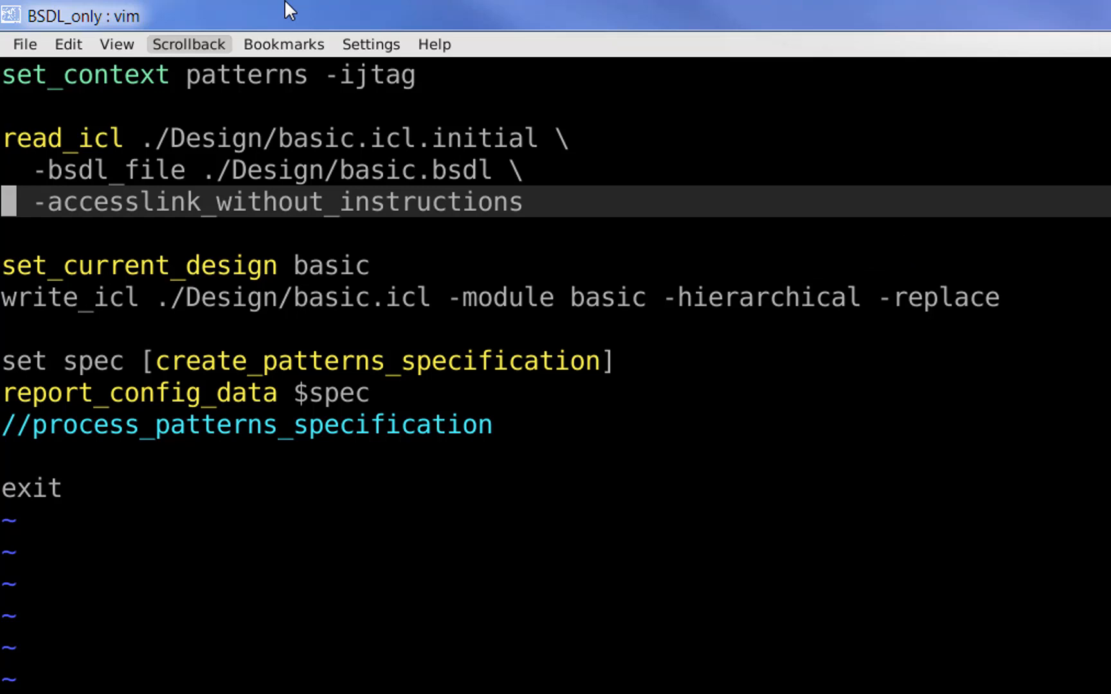
left_click(1059, 9)
type("vi")
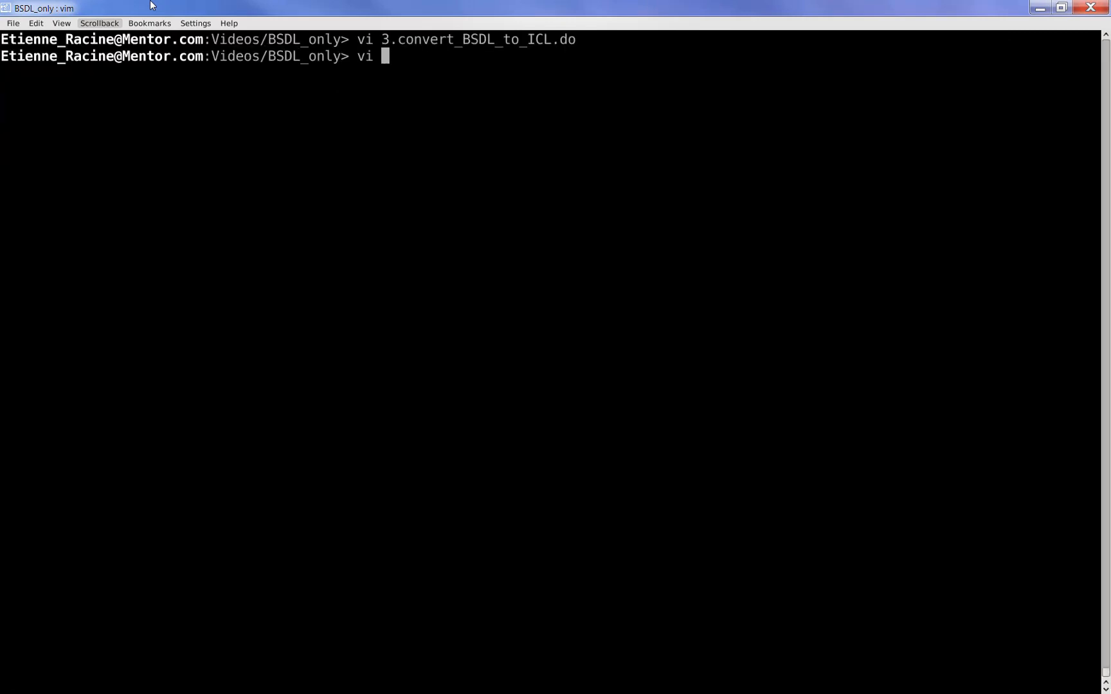
Open Design/basic.icl.initial and read its port list and BSDLEntity AccessLink block.
type("Design/")
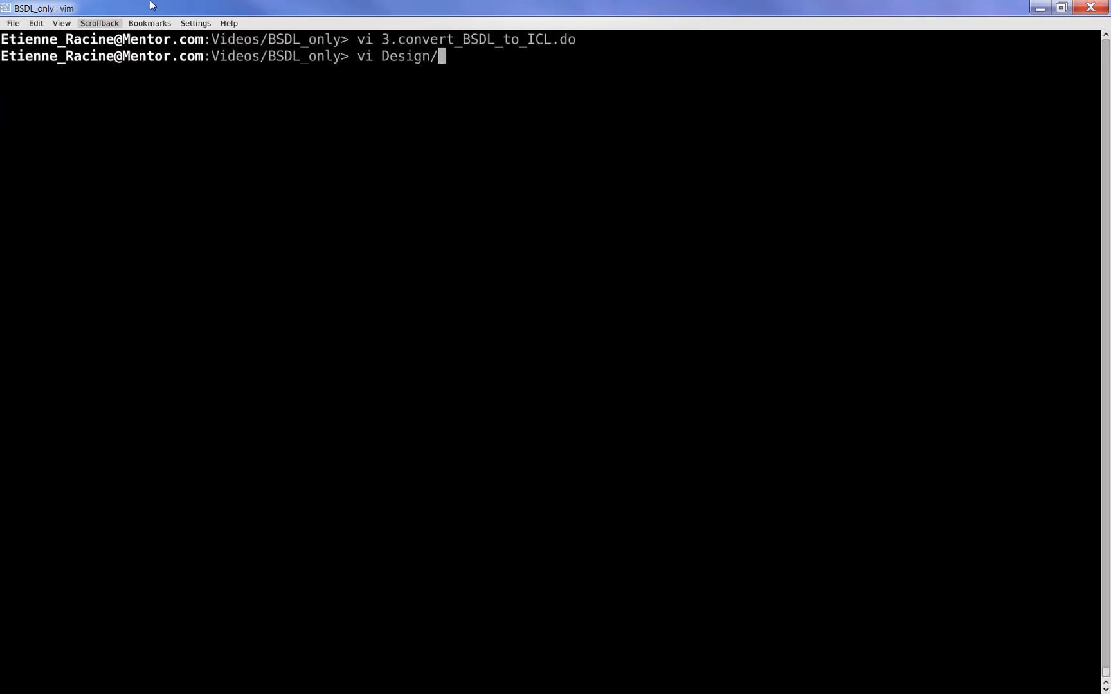
type("bas")
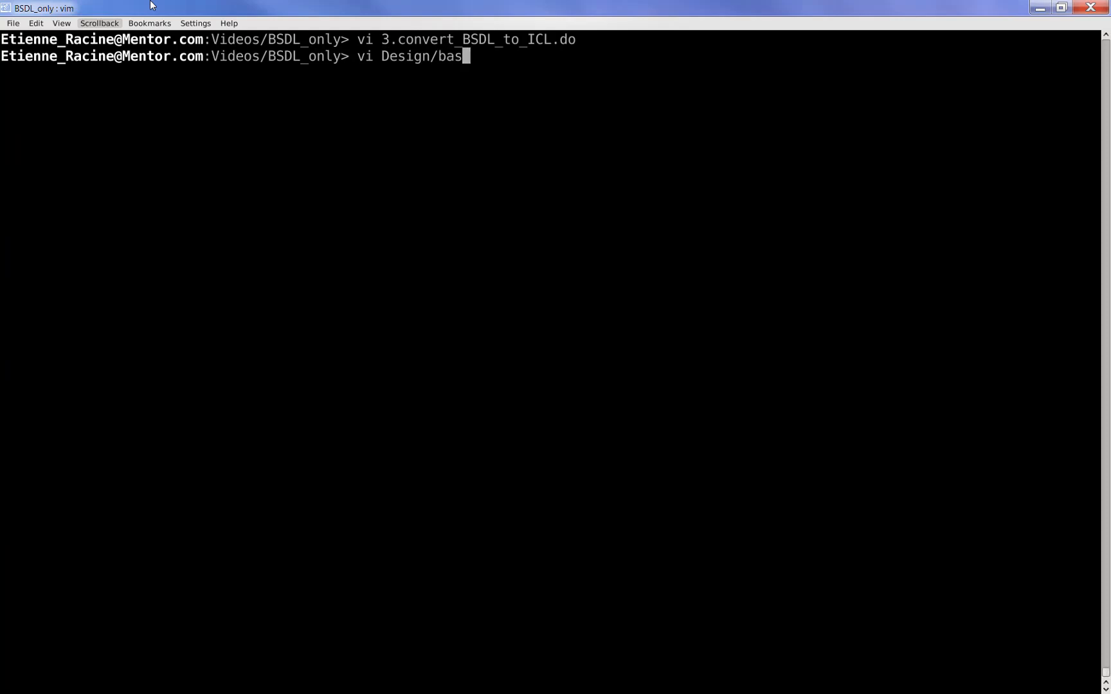
type("ic.ic")
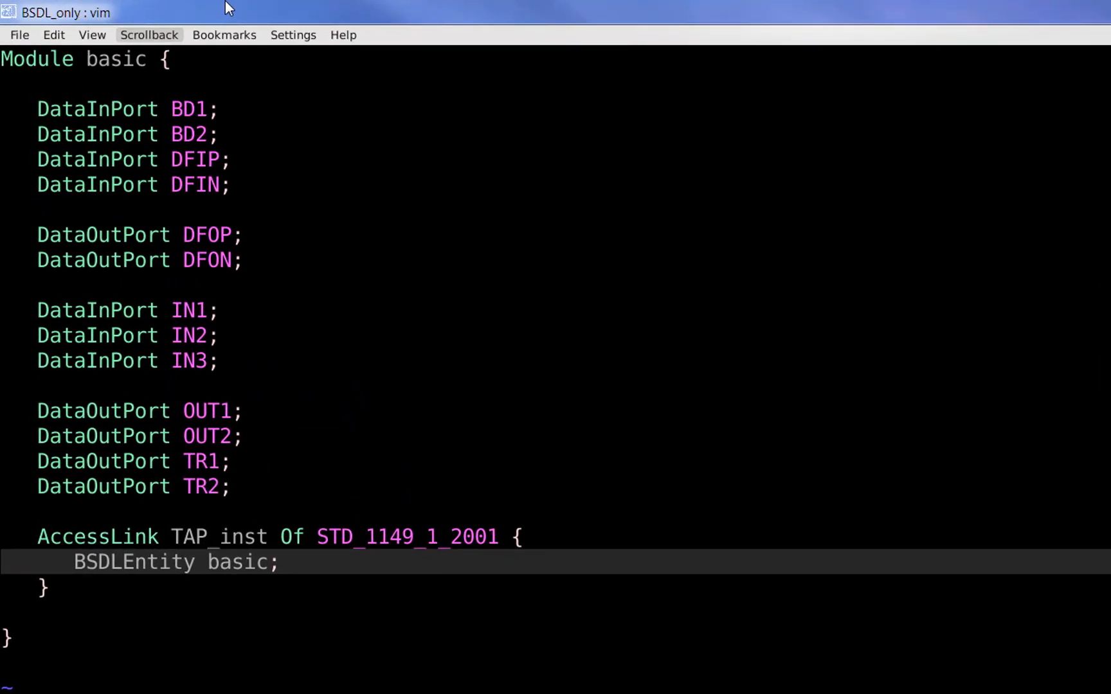
left_click_drag(22, 91, 262, 510)
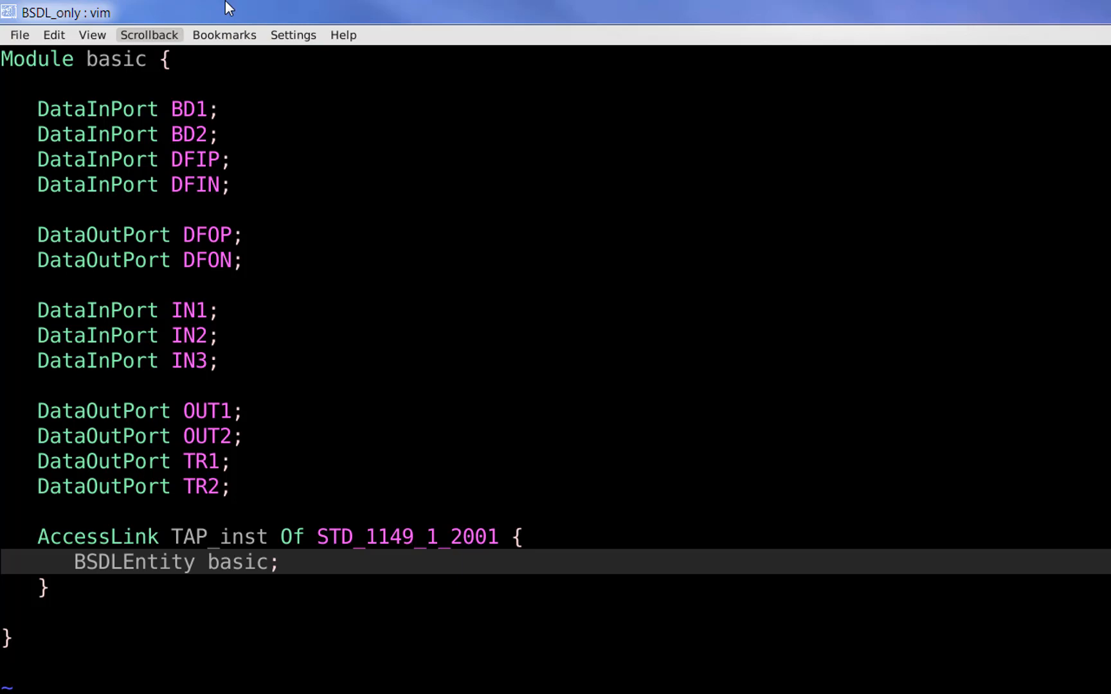
left_click_drag(21, 509, 546, 616)
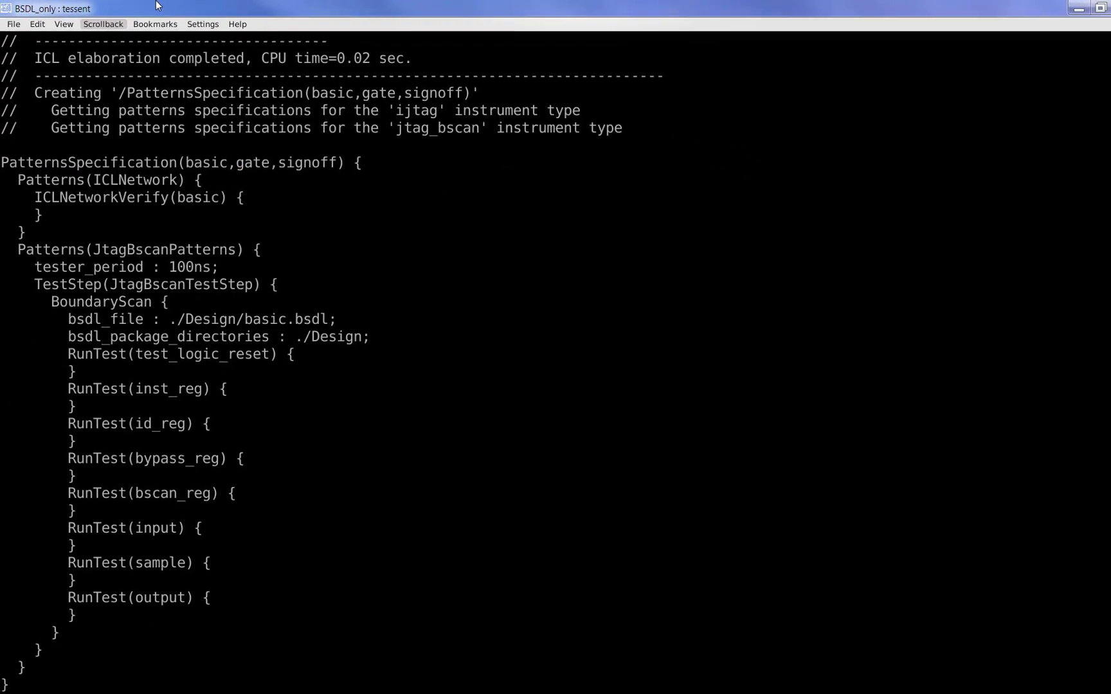
Clear away the finished PatternsSpecification output for basic.
key("Return")
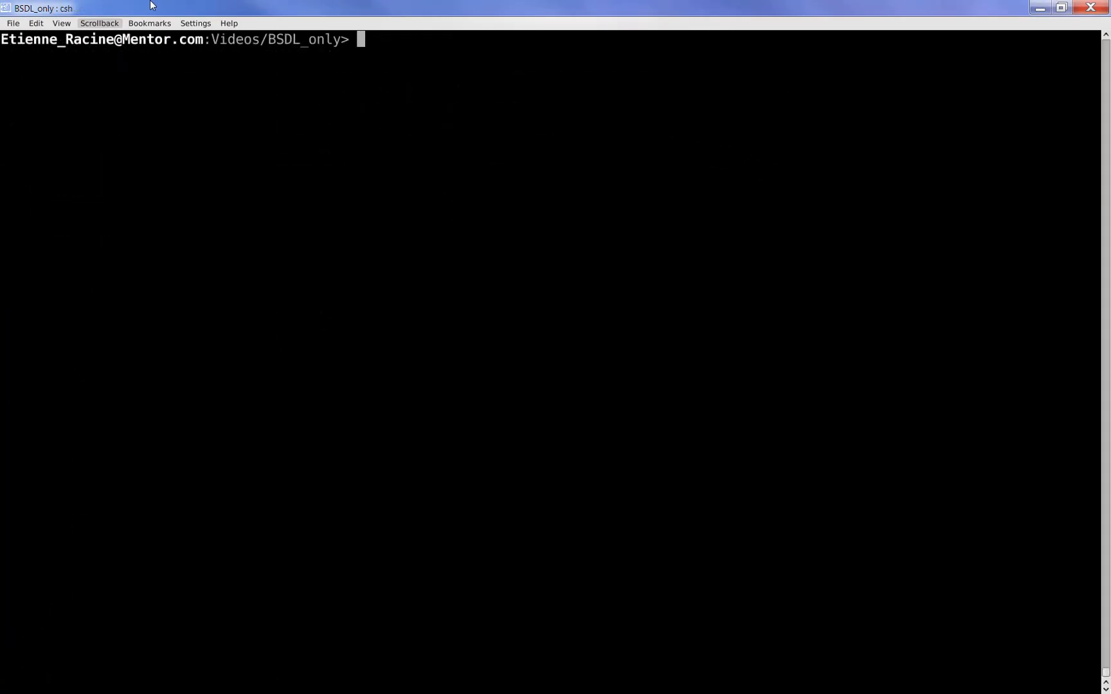
Page through Design/basic.icl to its end, then enter vi 4.debug_design.do.
type("more")
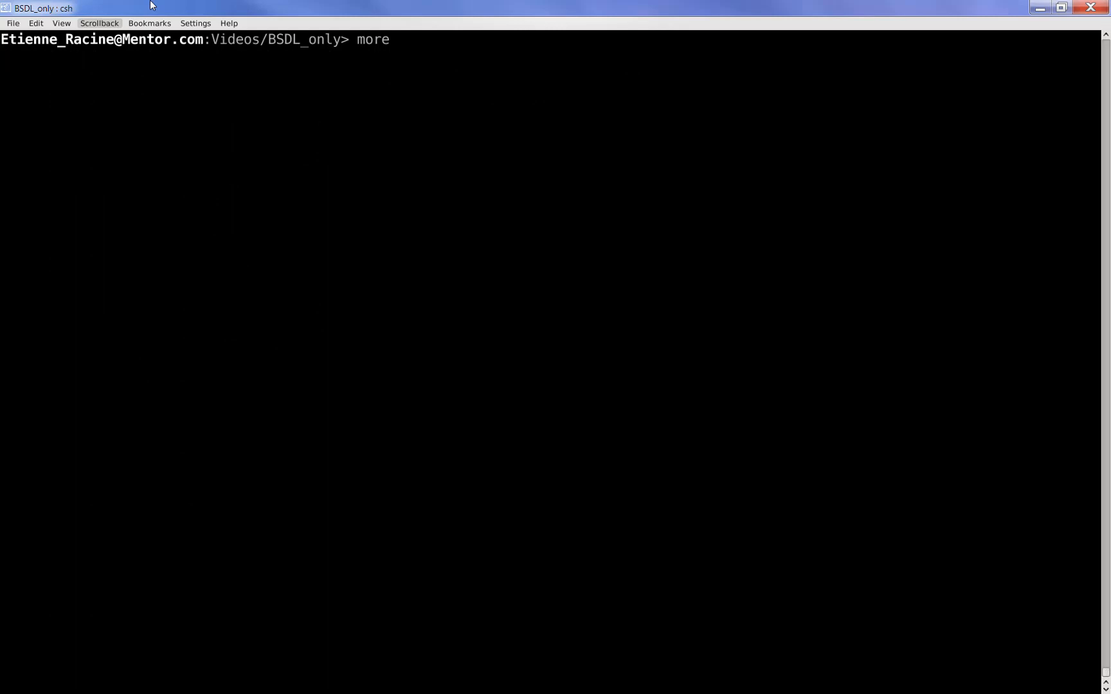
type("Design/b")
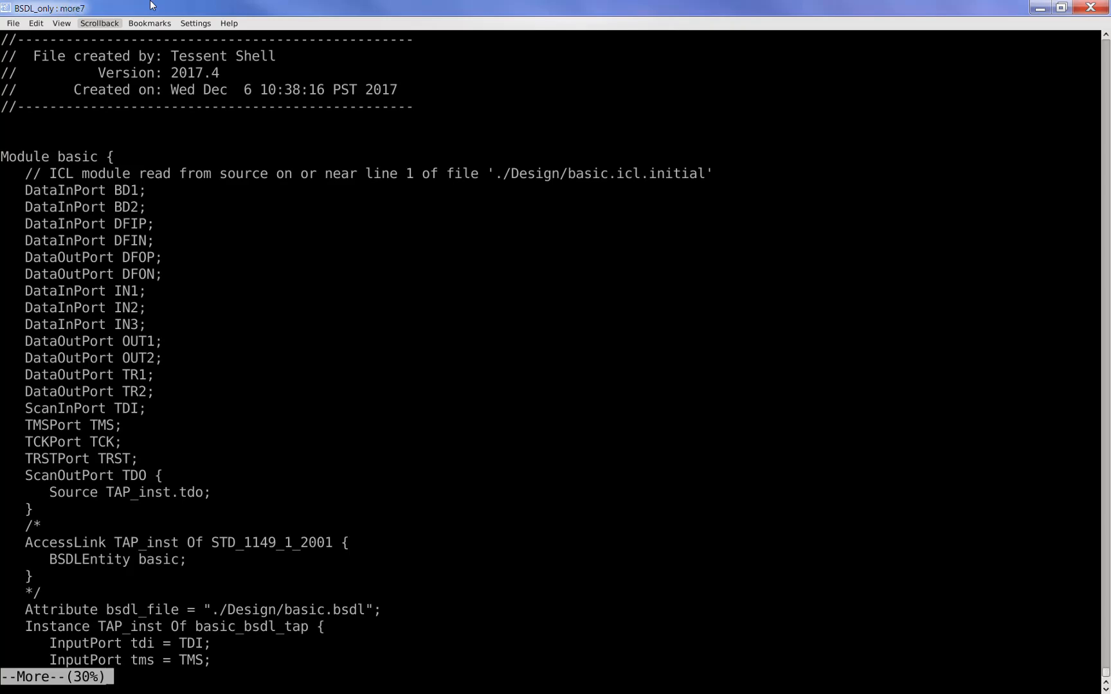
scroll("down", 3)
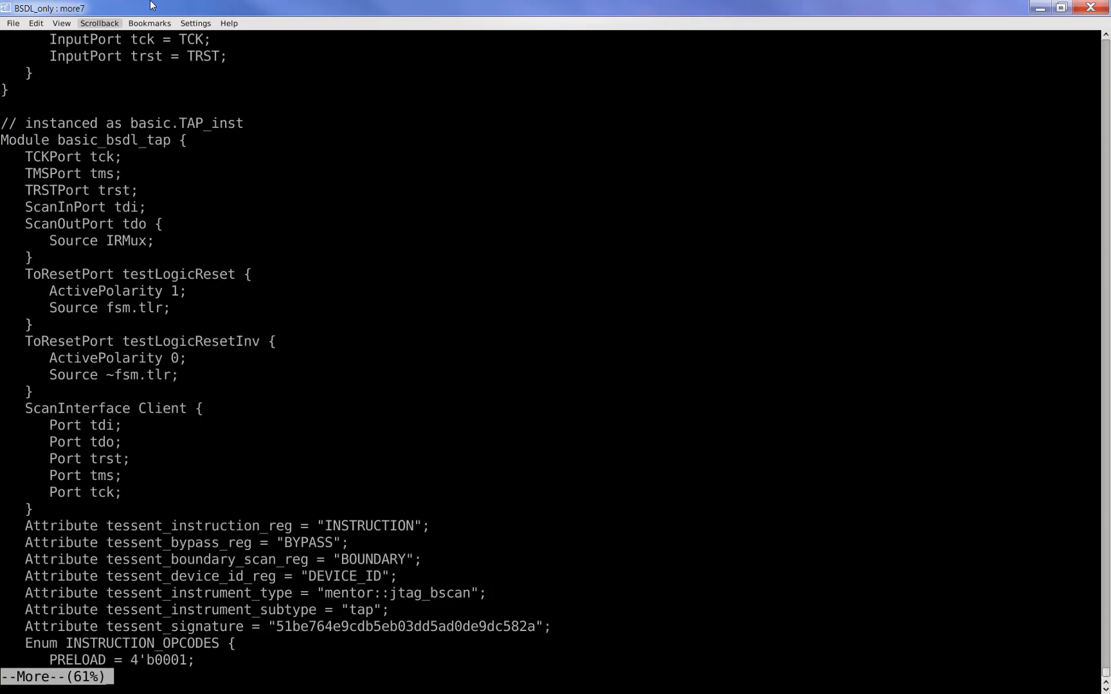
key("space")
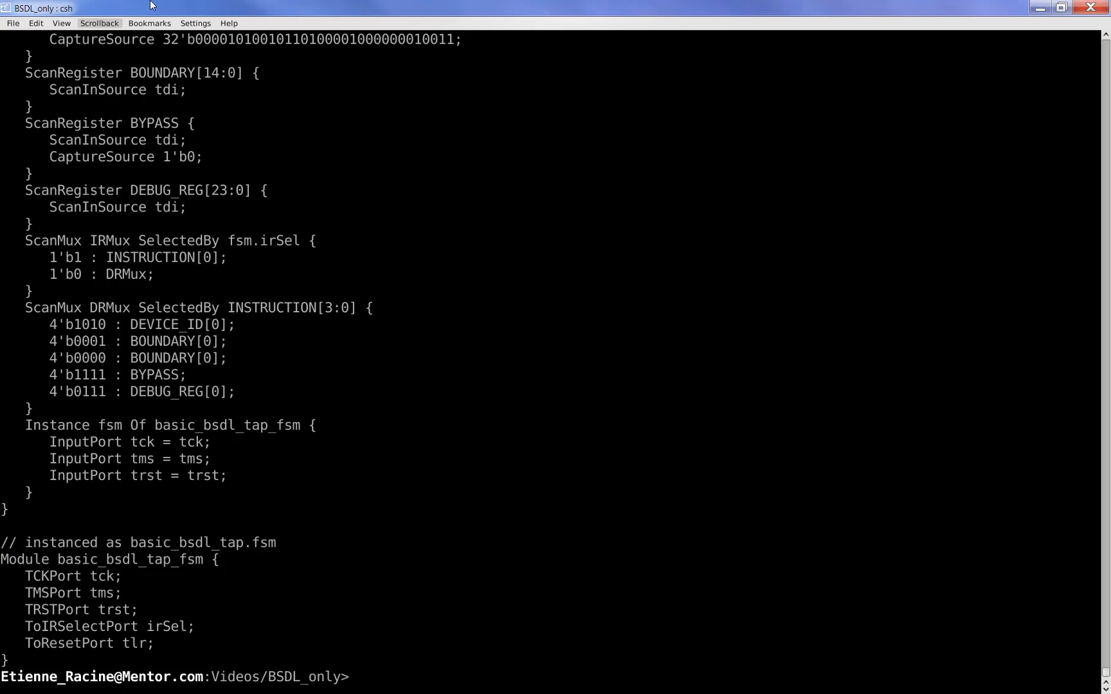
type("vi 3")
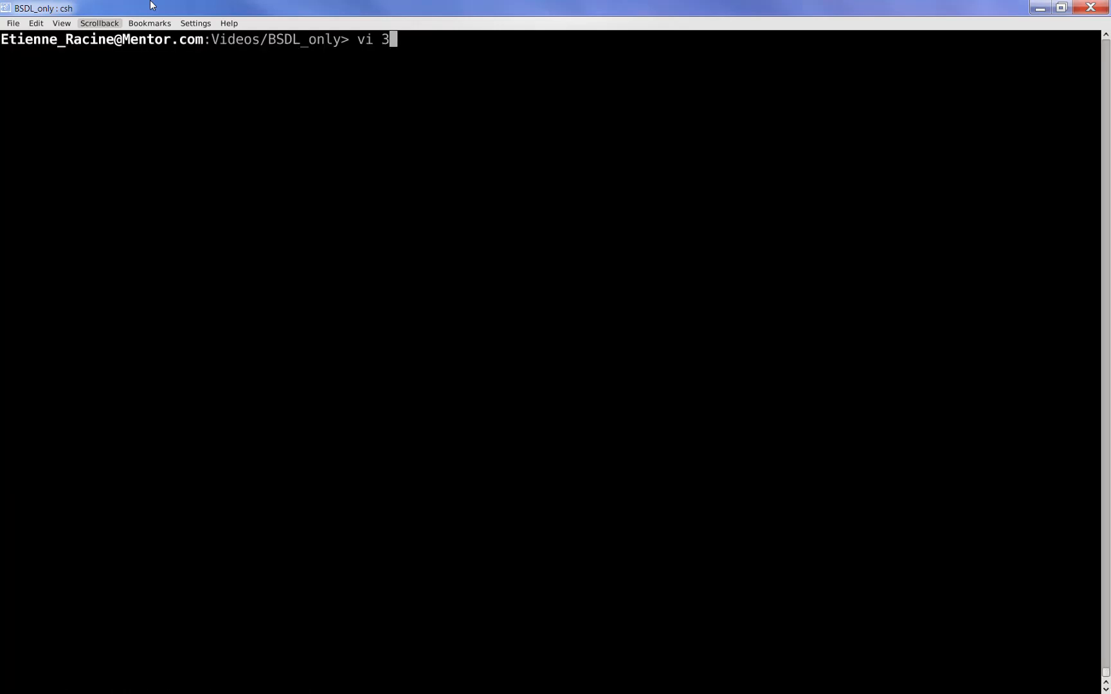
type("4.debug_design.do")
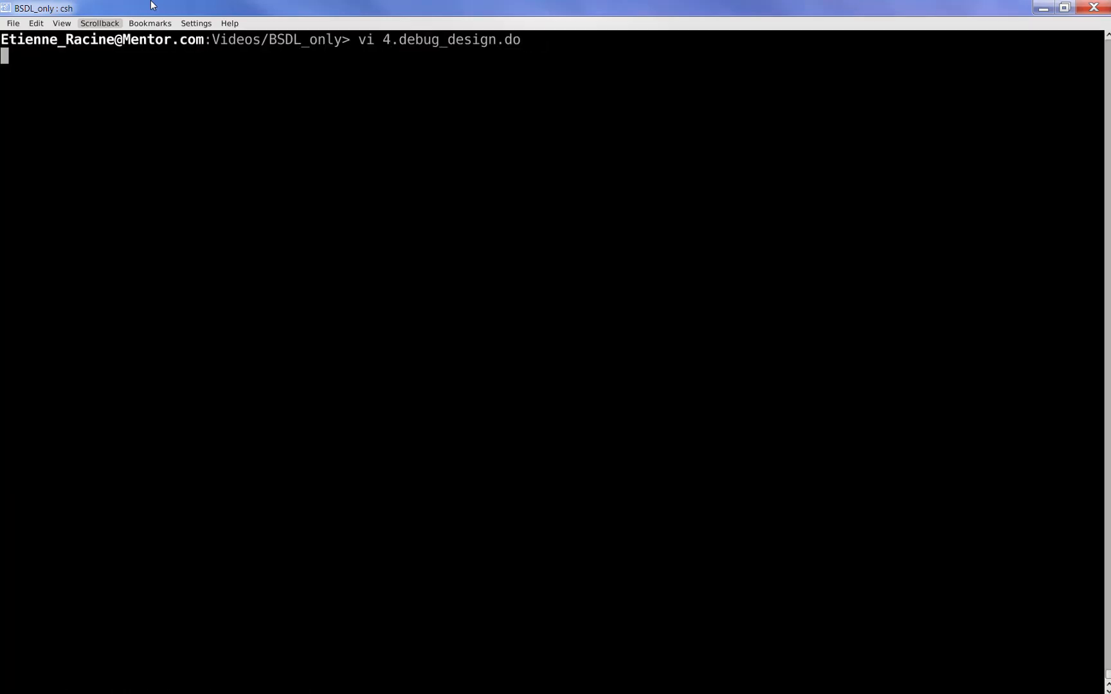